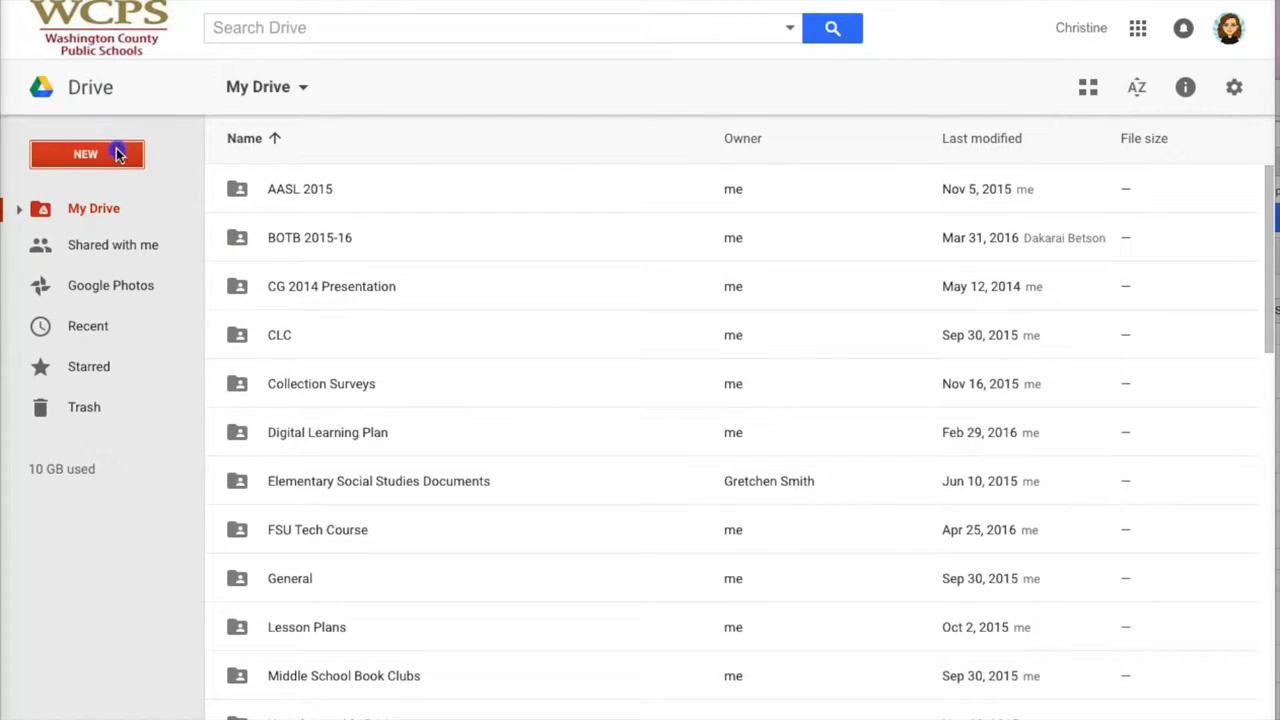
# Create a new blank Google Sheets spreadsheet from Drive's NEW menu
pyautogui.click(86, 152)
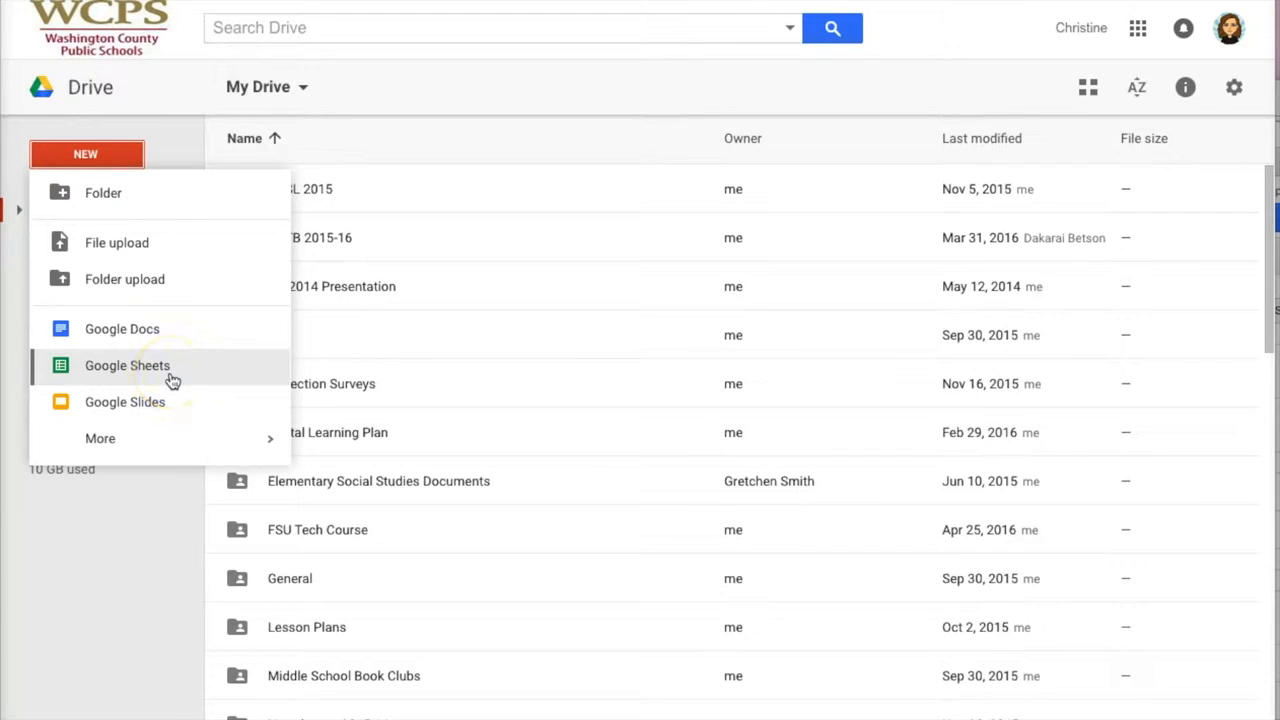
pyautogui.click(128, 364)
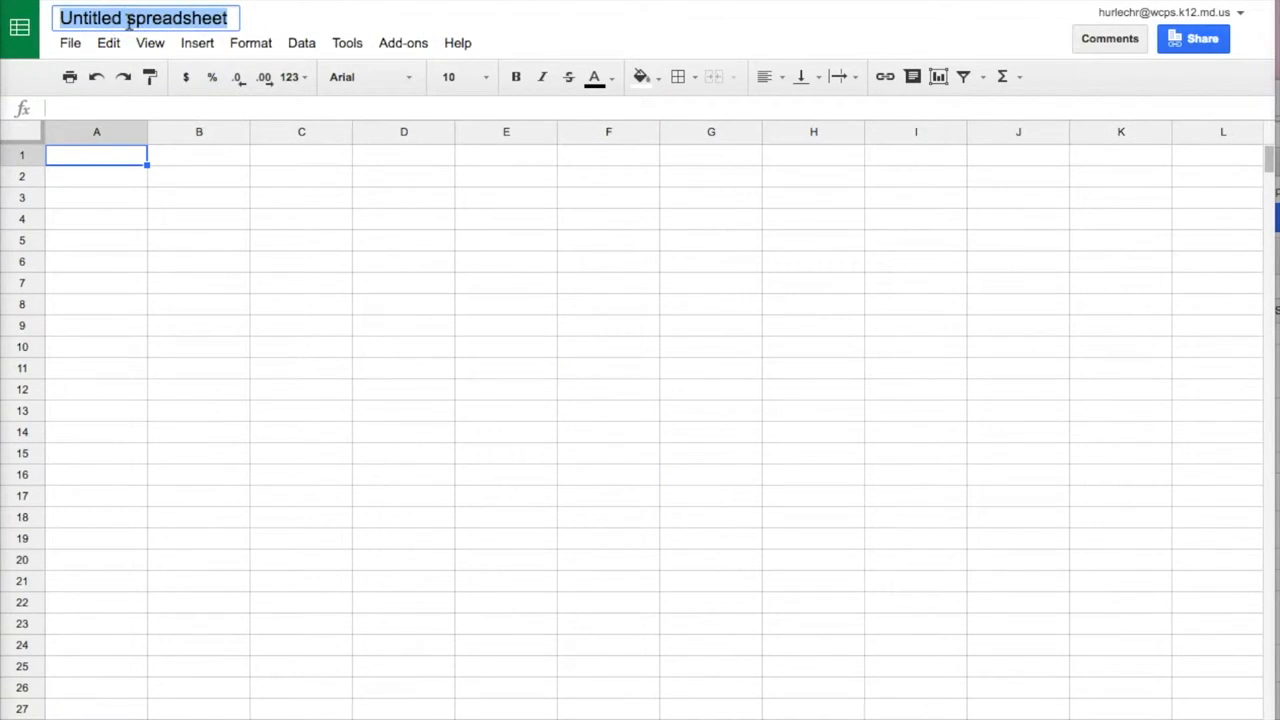
# Rename the untitled spreadsheet to 'Sample Spreadsheet'
pyautogui.write('Sample Sprea')
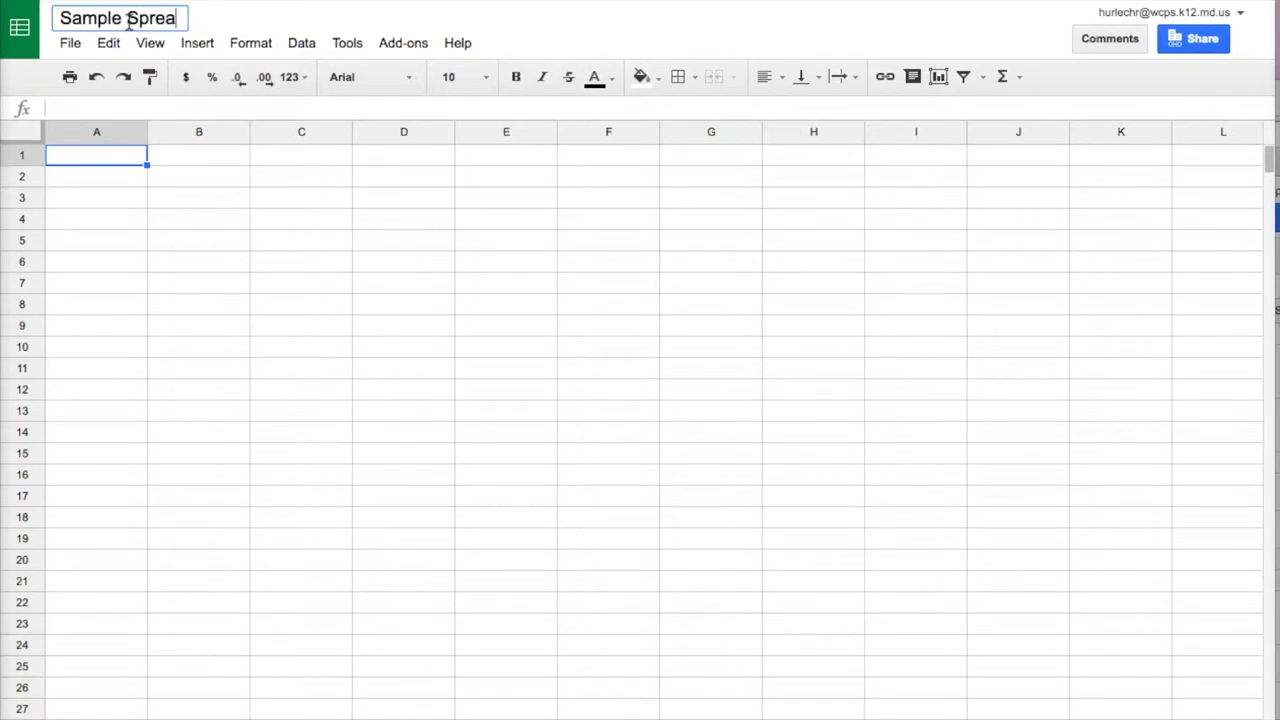
pyautogui.write('dshe')
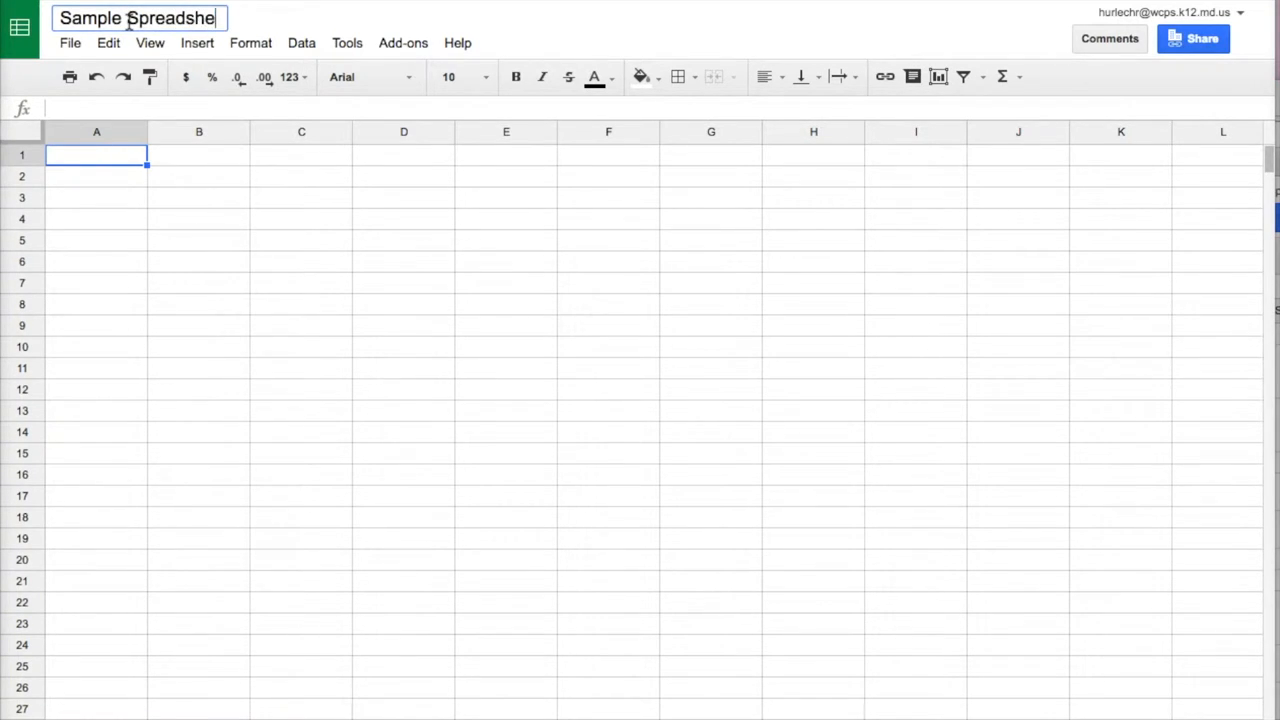
pyautogui.click(300, 240)
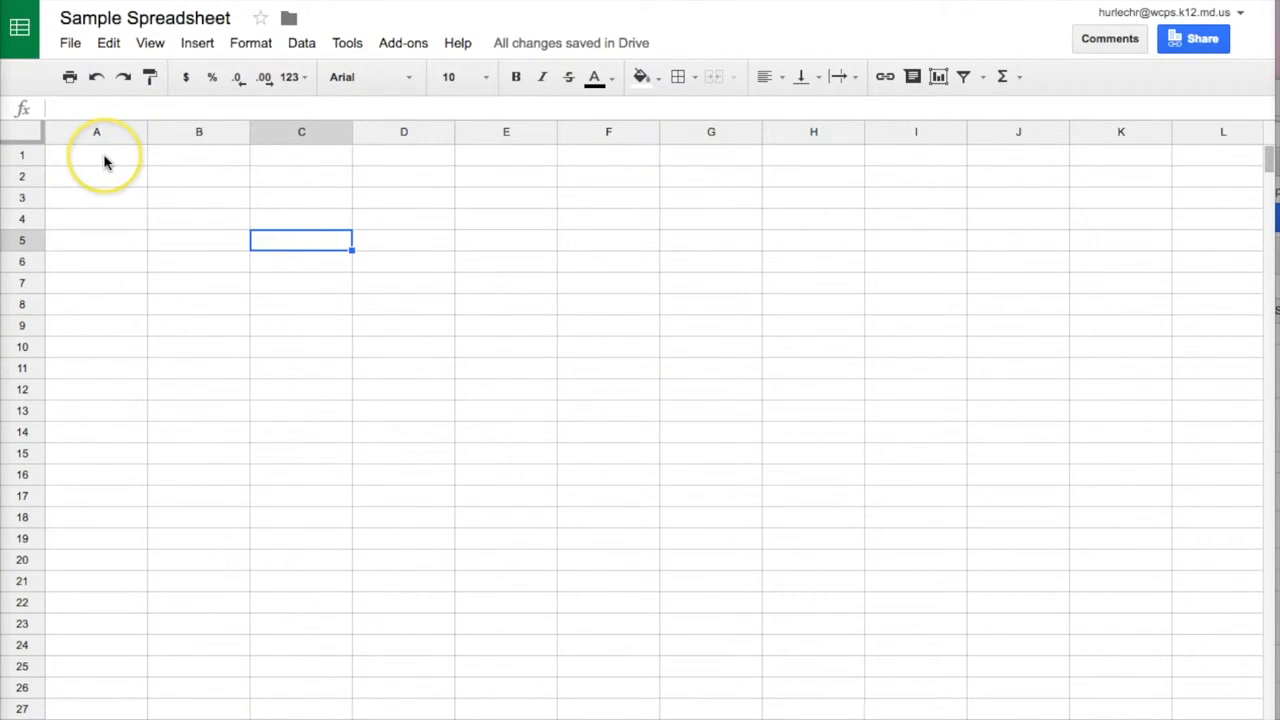
# Enter 'Test' down cells A1 to A4 and across B1 to E1
pyautogui.click(96, 156)
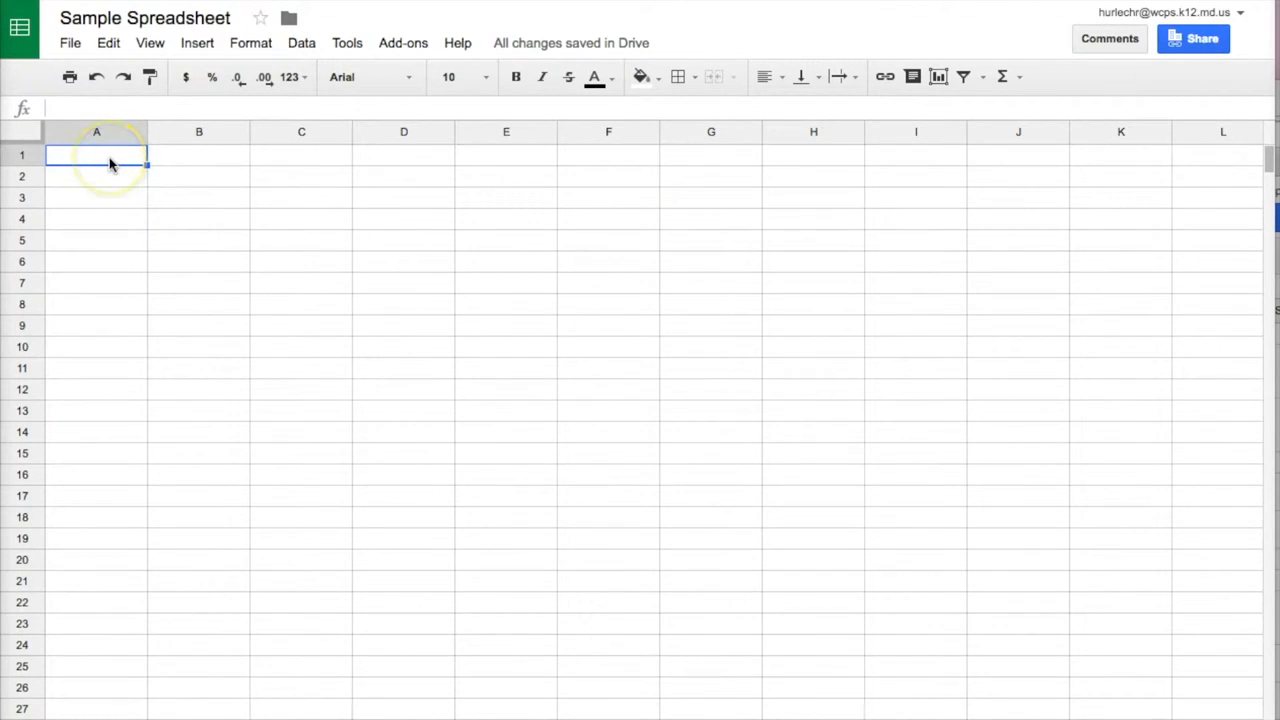
pyautogui.write('Test')
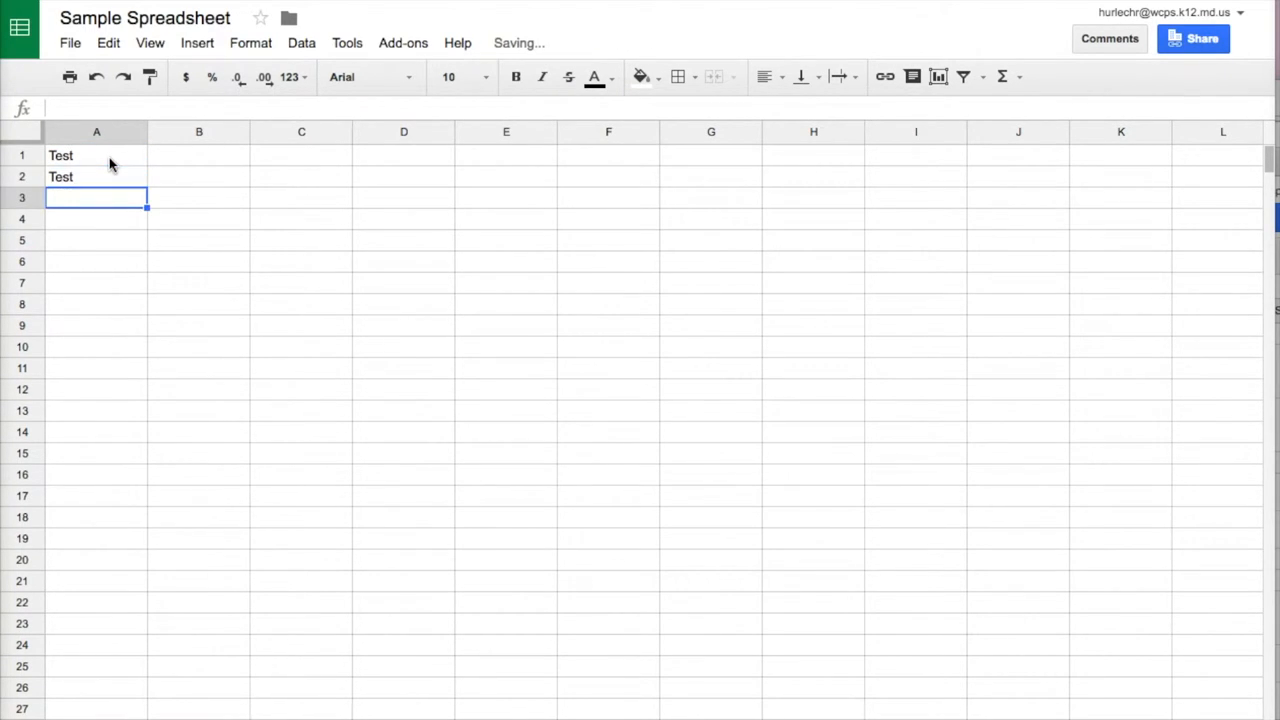
pyautogui.write('Test')
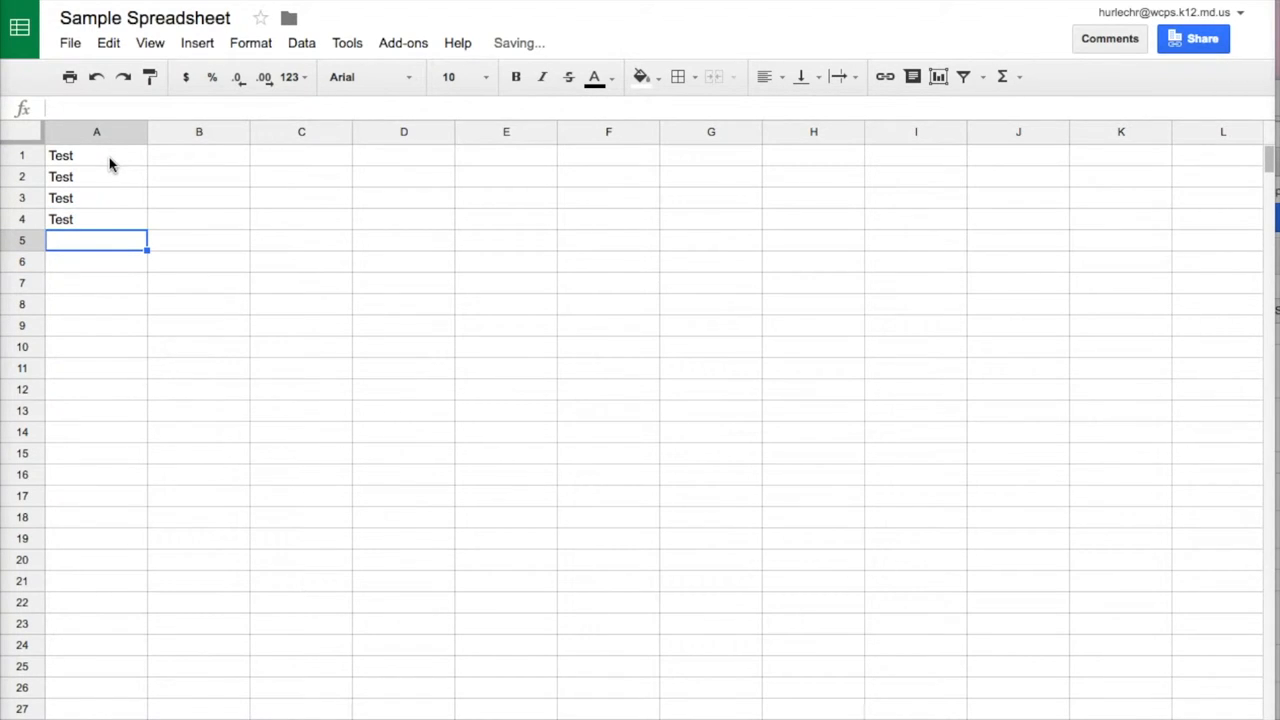
pyautogui.click(96, 156)
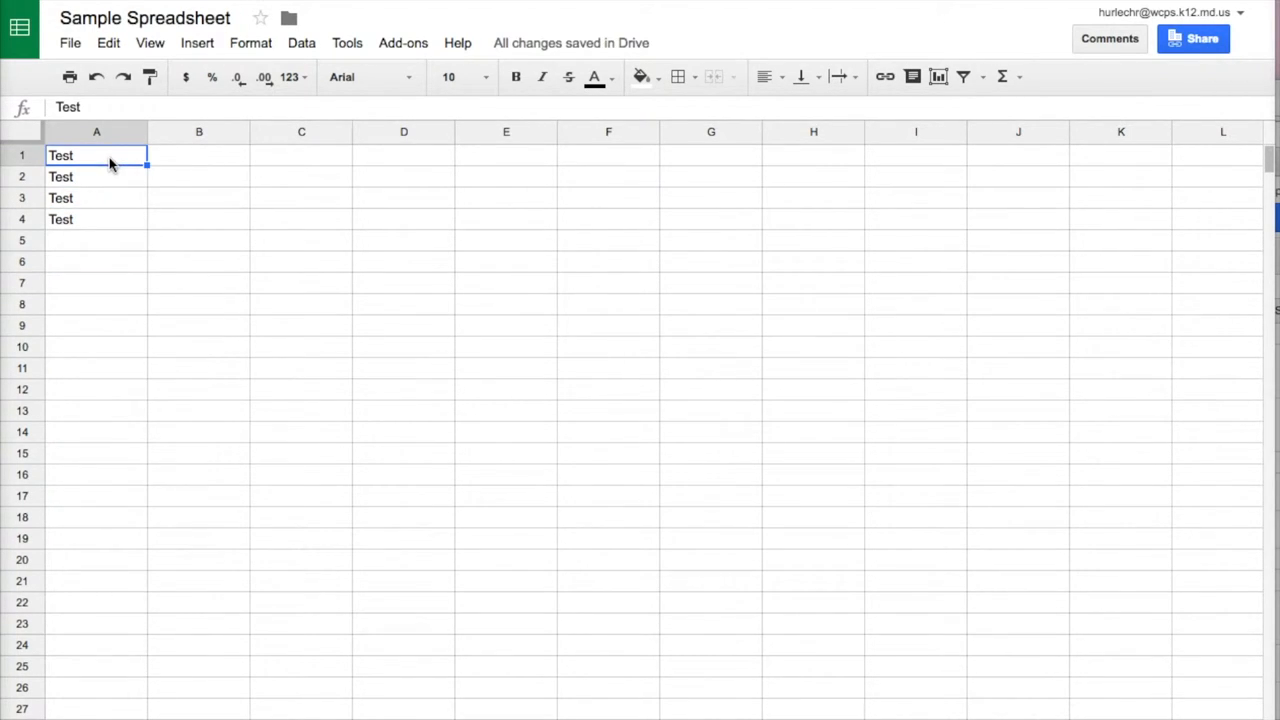
pyautogui.click(198, 156)
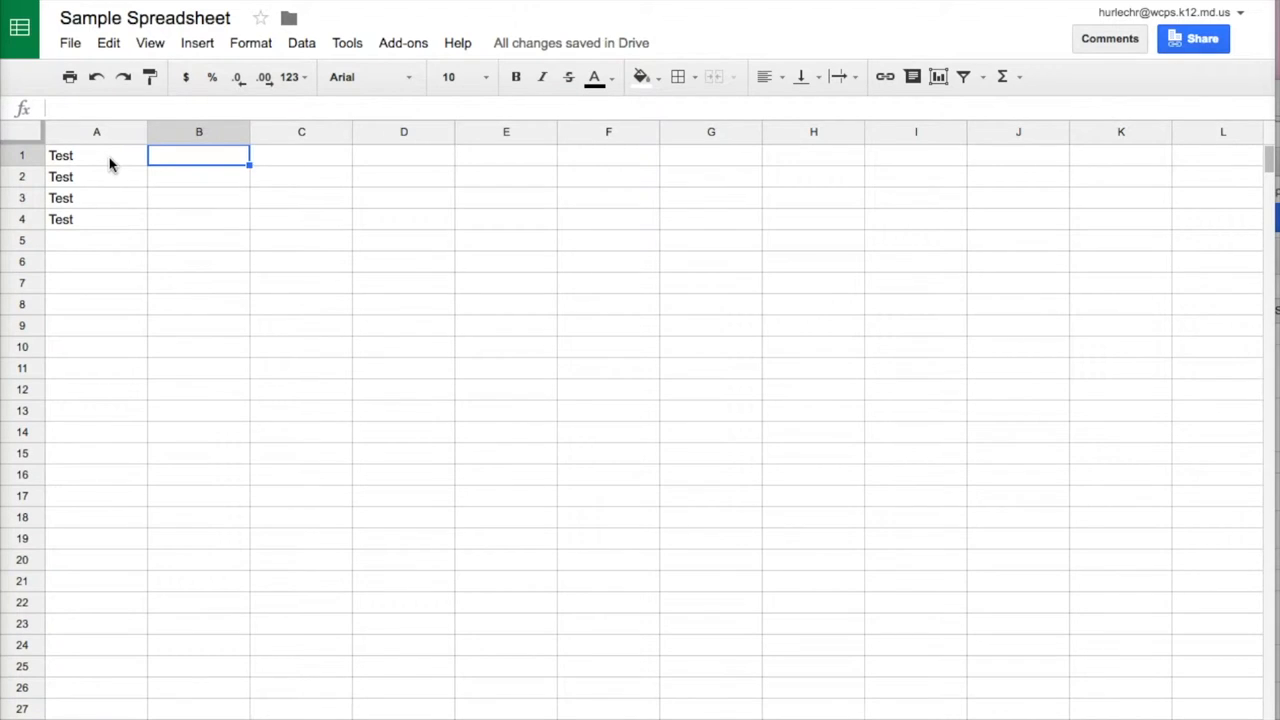
pyautogui.write('Test')
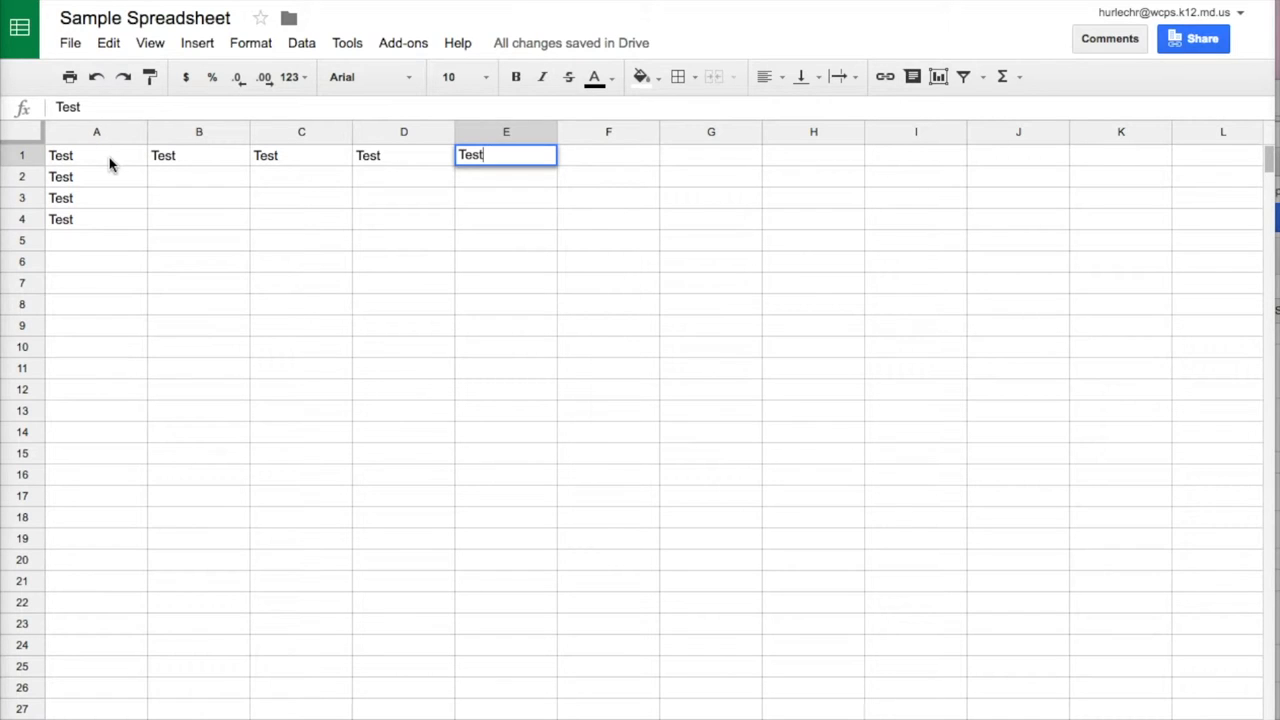
pyautogui.click(96, 176)
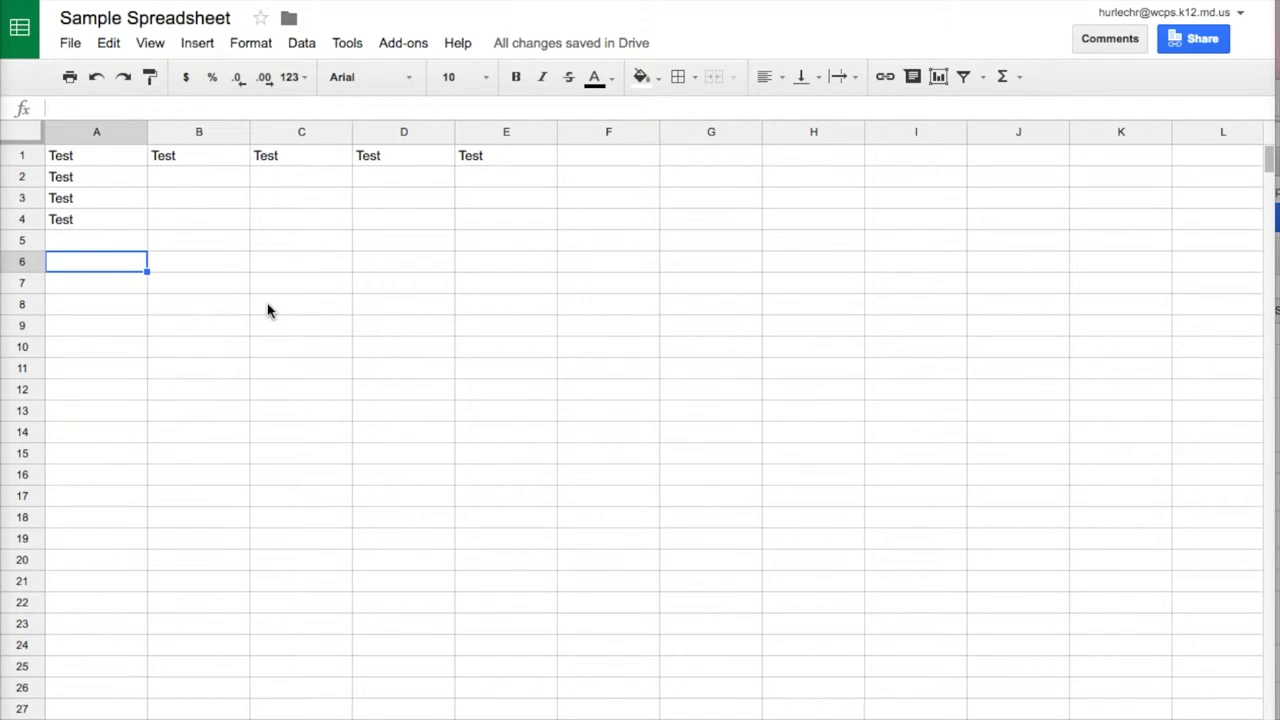
# Fill a number series from A6, then overwrite column A with 'Test' down to row 23
pyautogui.write('45')
pyautogui.click(96, 326)
pyautogui.write('48')
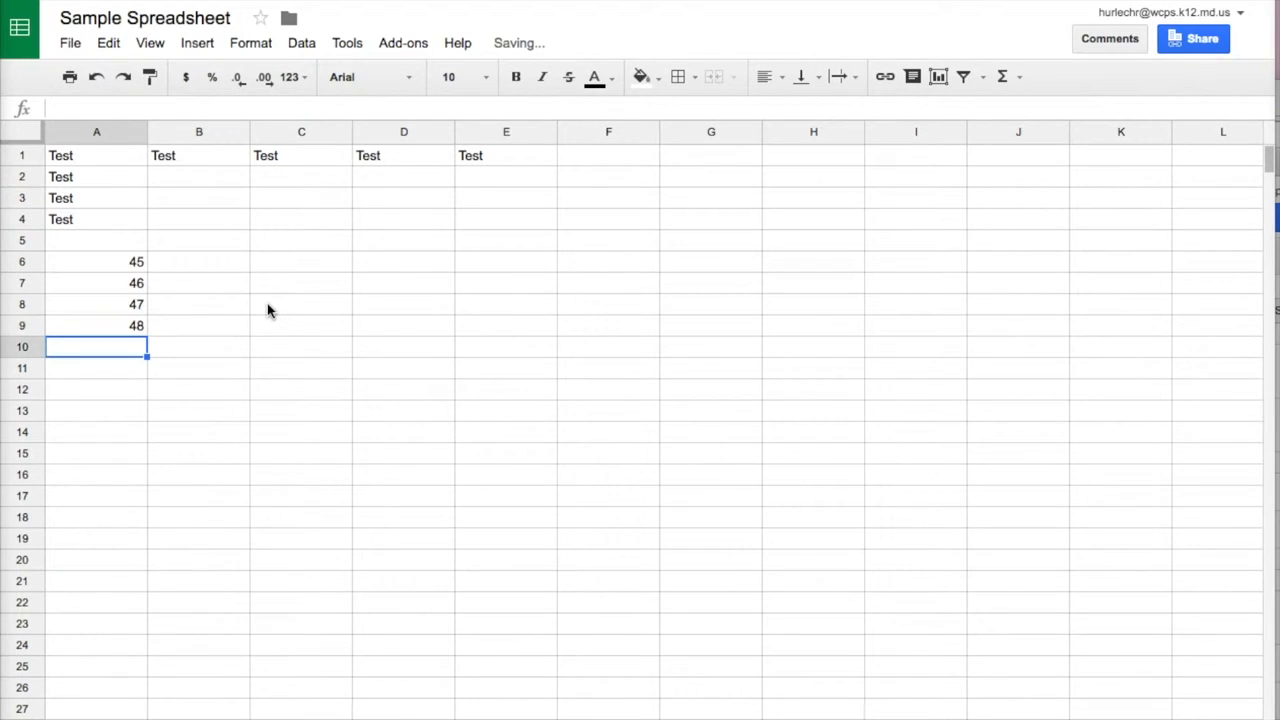
pyautogui.click(96, 260)
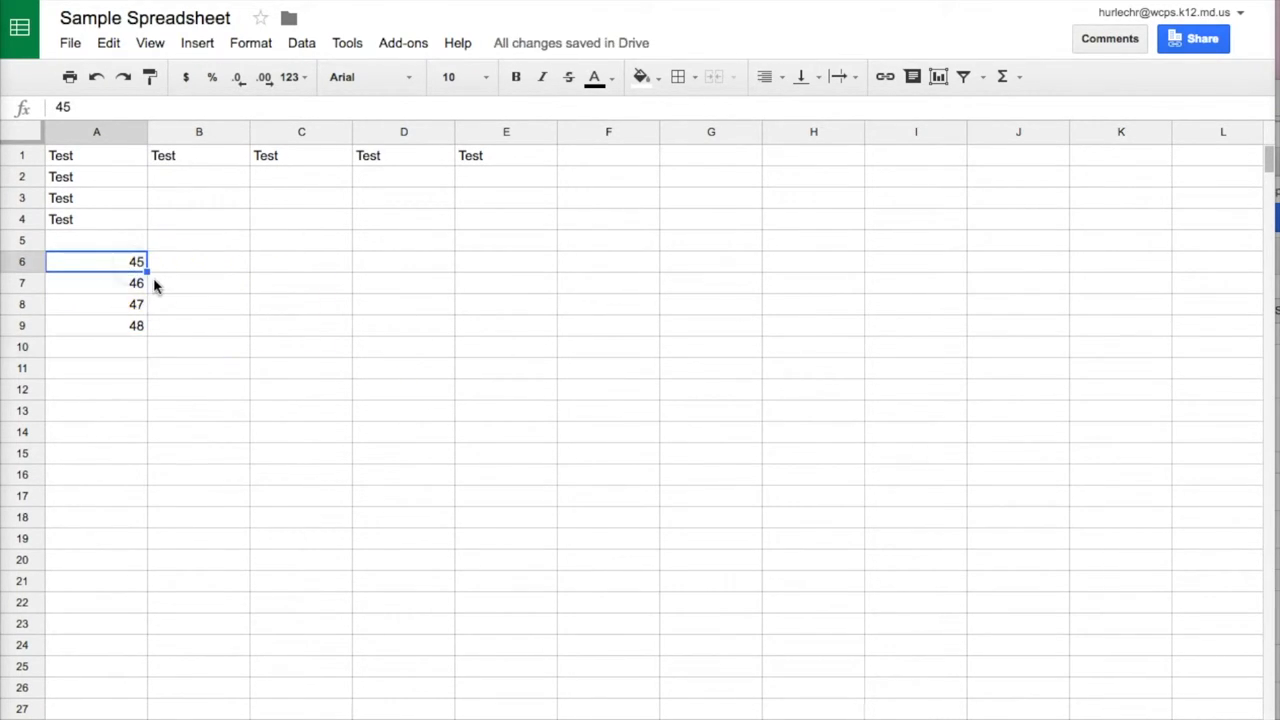
pyautogui.moveTo(96, 260); pyautogui.dragTo(118, 304)
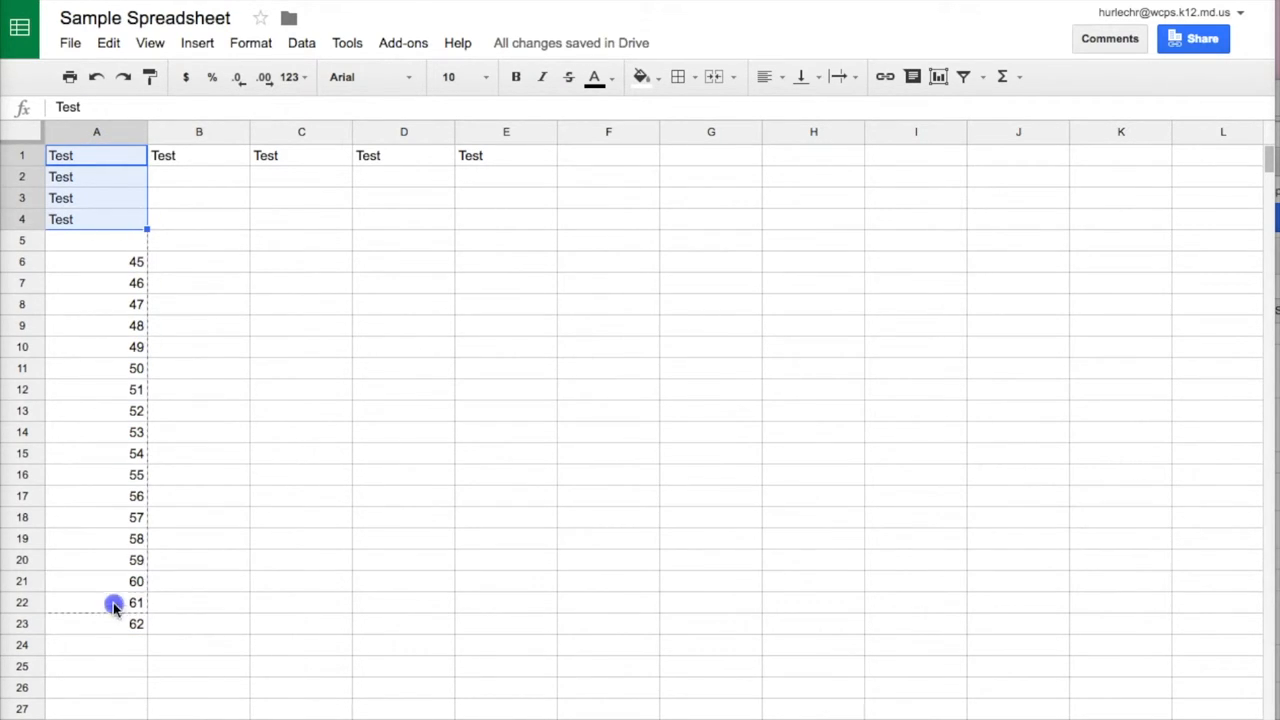
pyautogui.moveTo(146, 228); pyautogui.dragTo(146, 632)
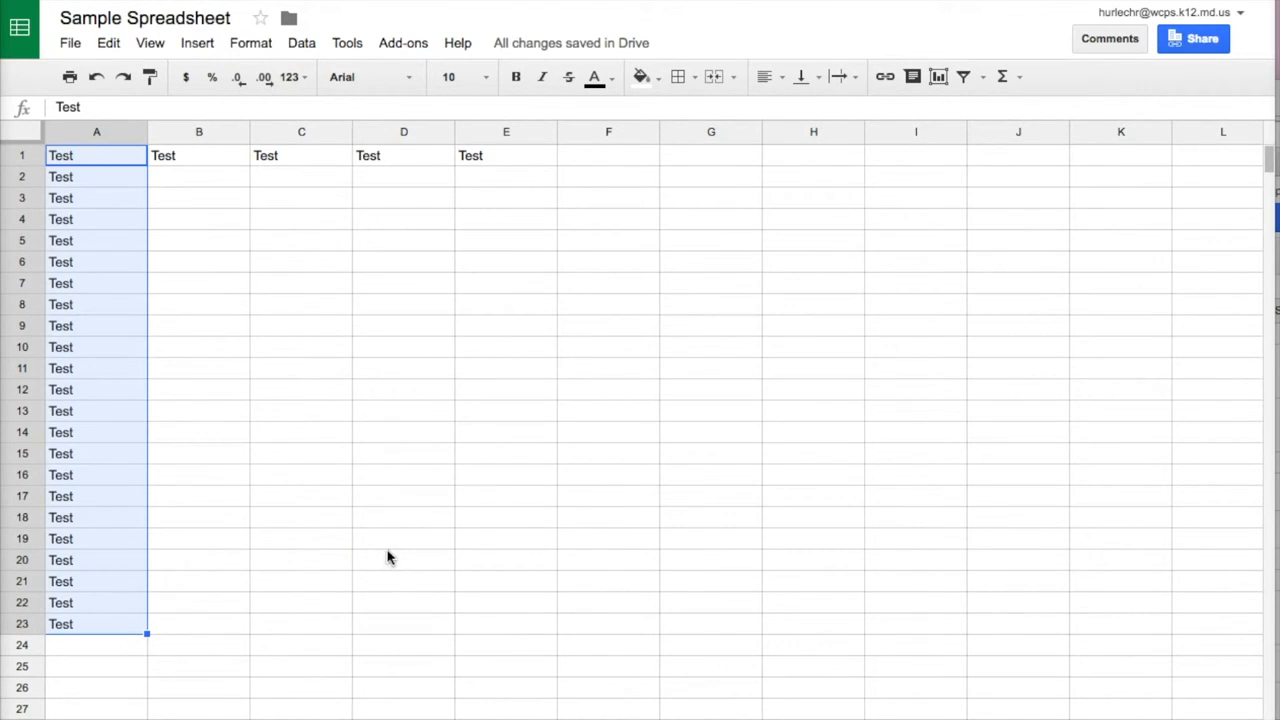
pyautogui.click(300, 324)
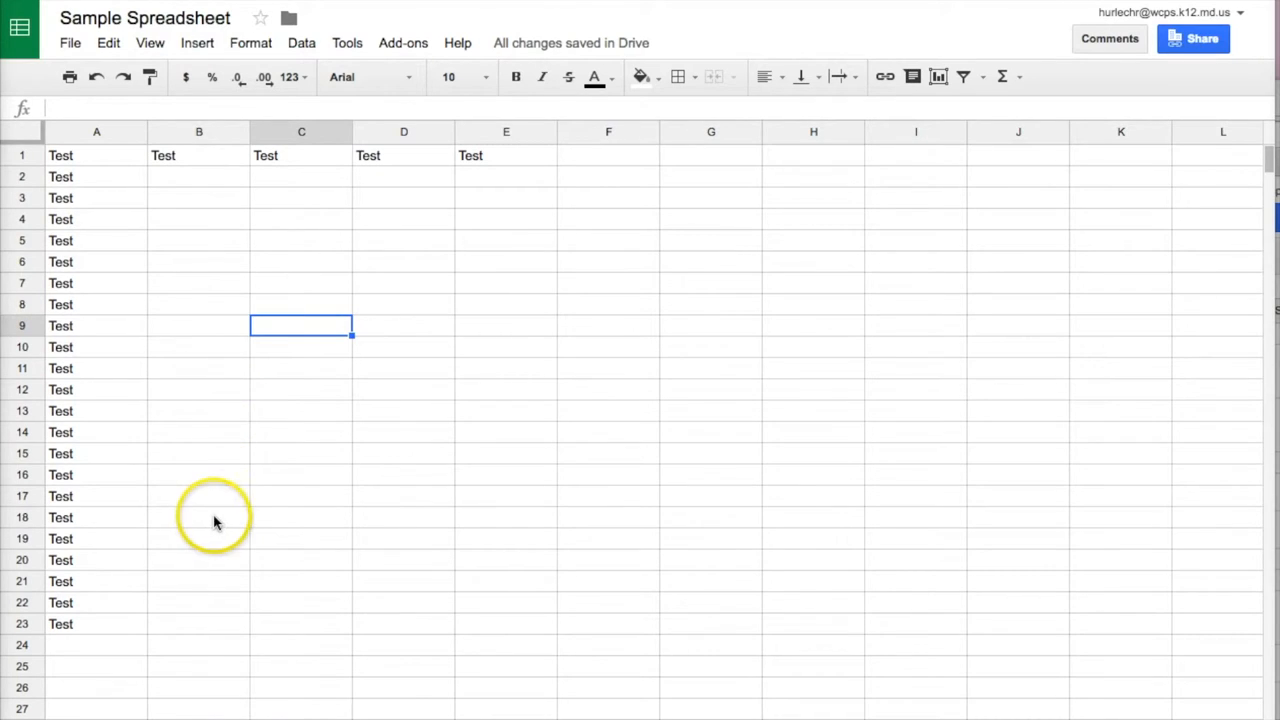
pyautogui.moveTo(628, 466)
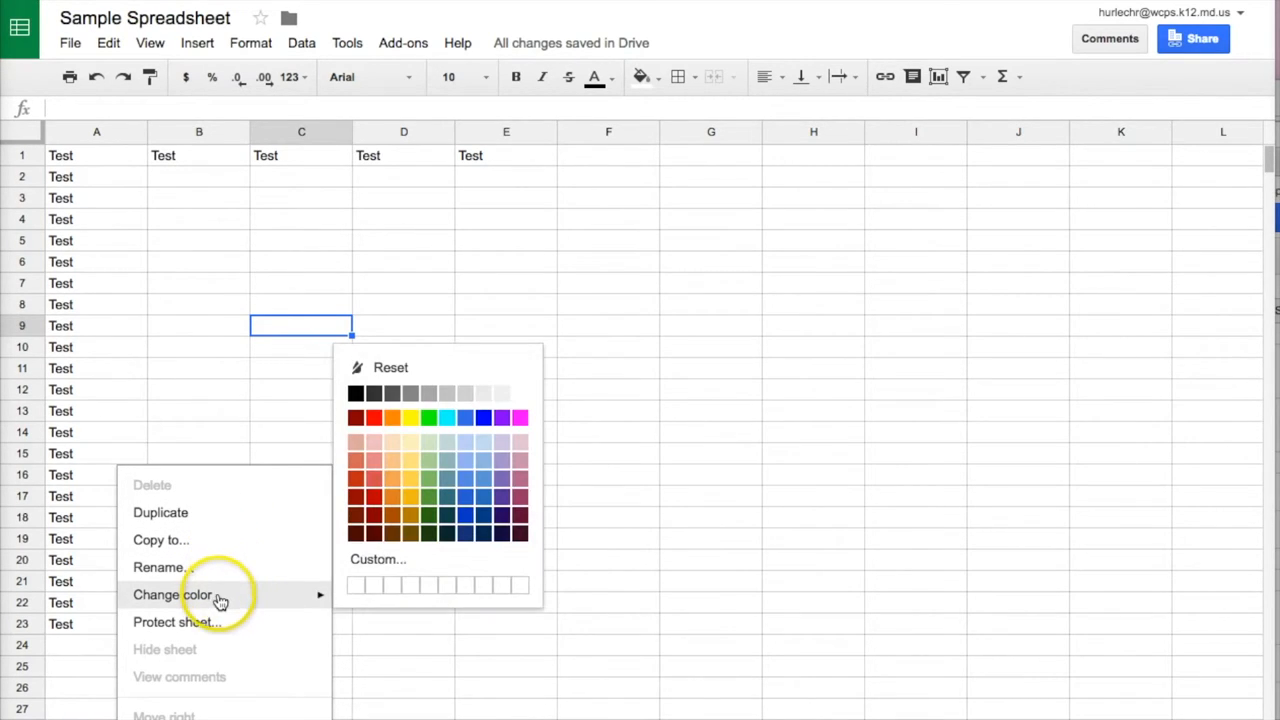
pyautogui.moveTo(172, 594)
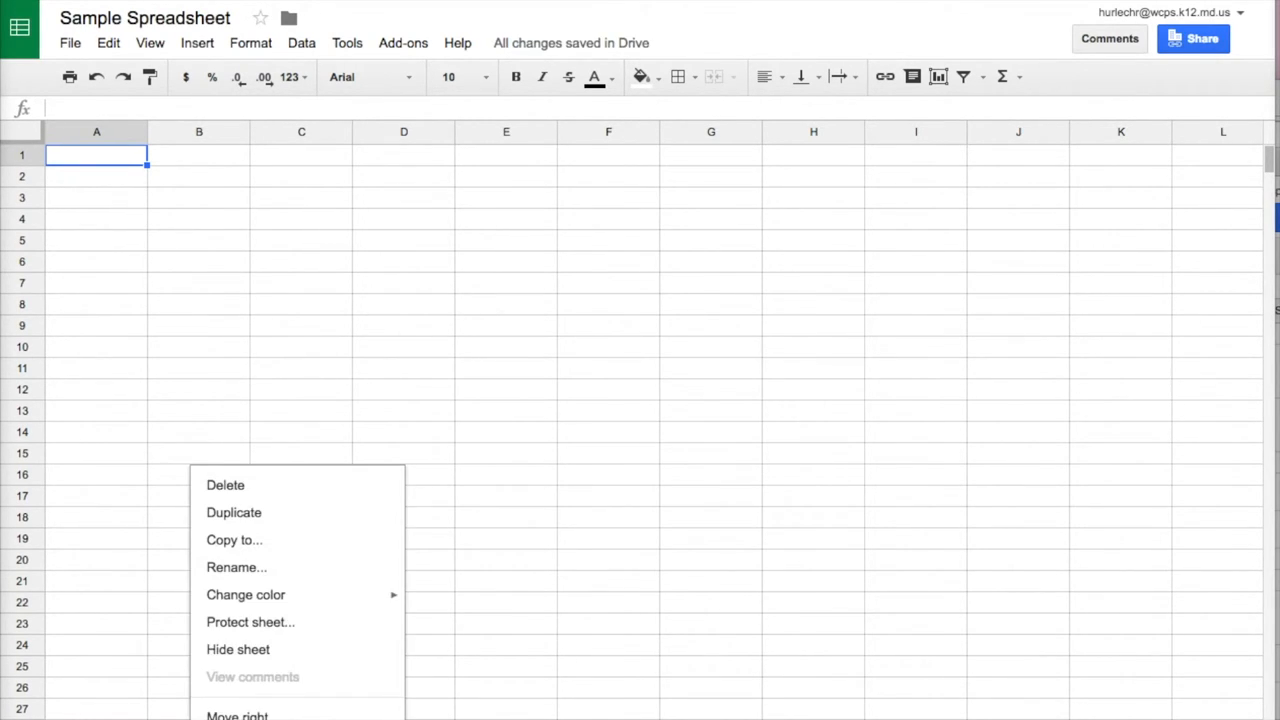
# Move the blank sheet one position right via its tab context menu
pyautogui.click(310, 576)
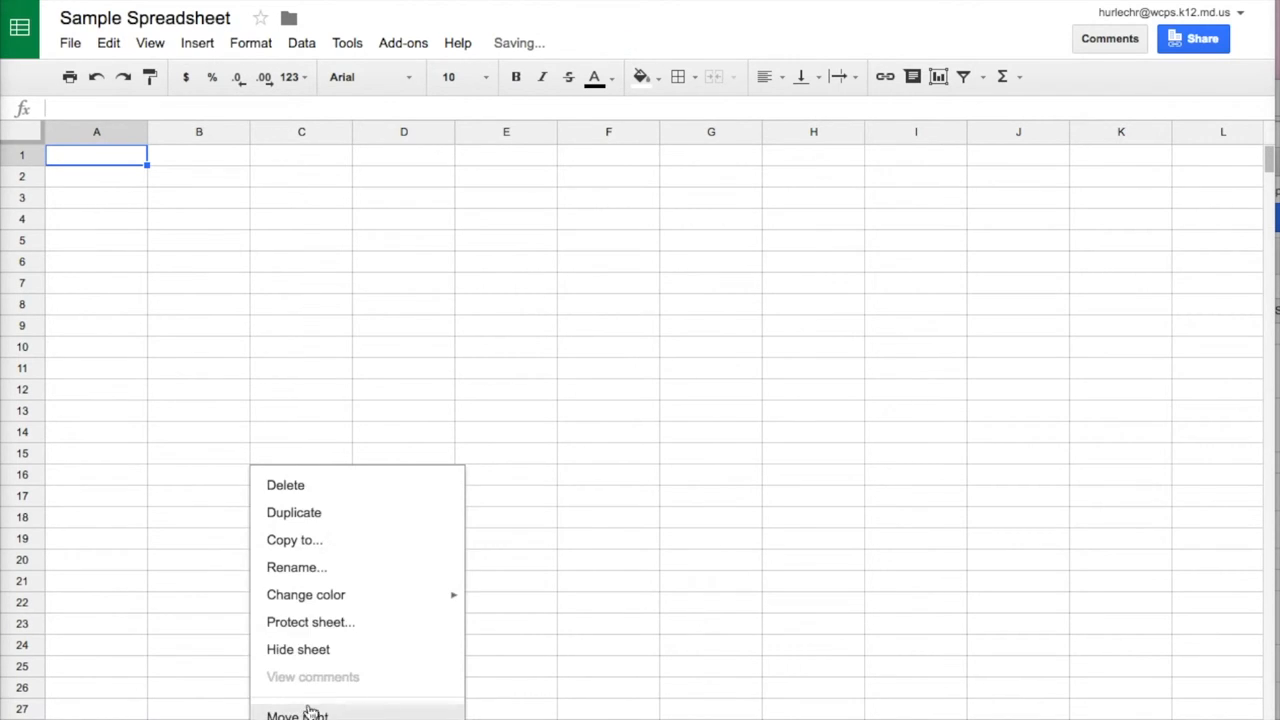
pyautogui.click(348, 568)
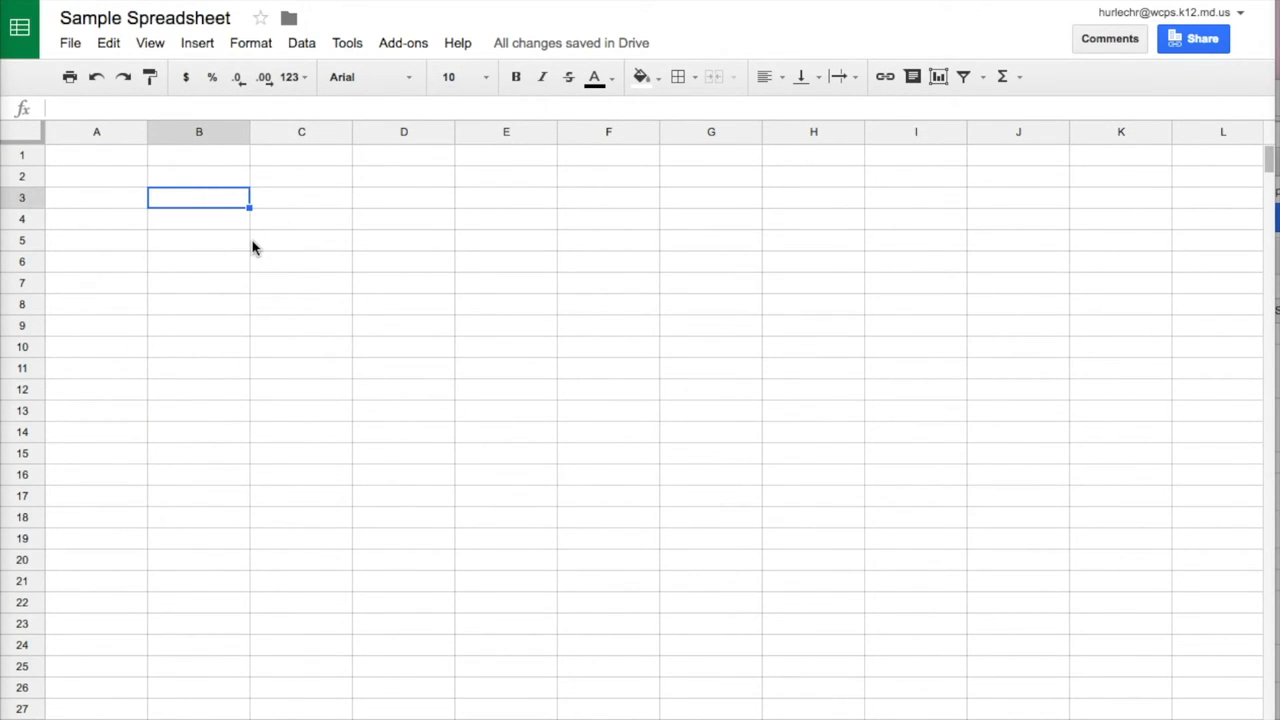
# List orange, green, red, yellow and blue down cells A3 to A7
pyautogui.write('13')
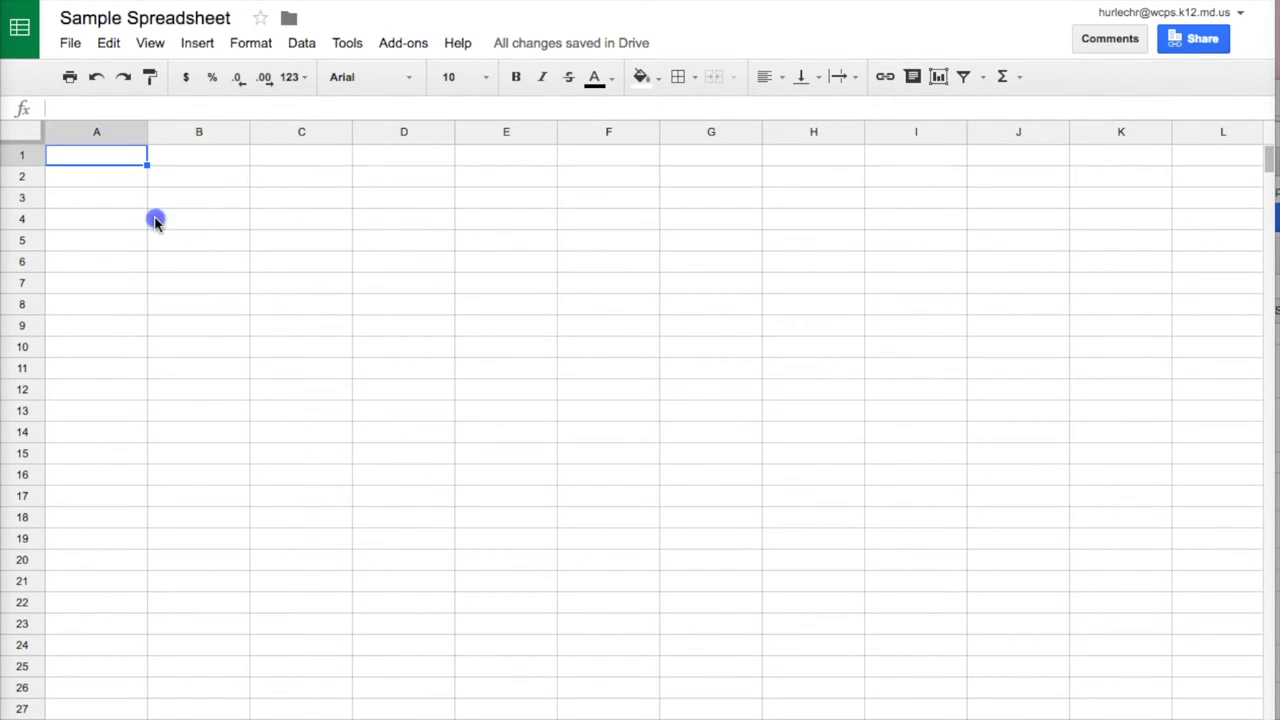
pyautogui.click(96, 198)
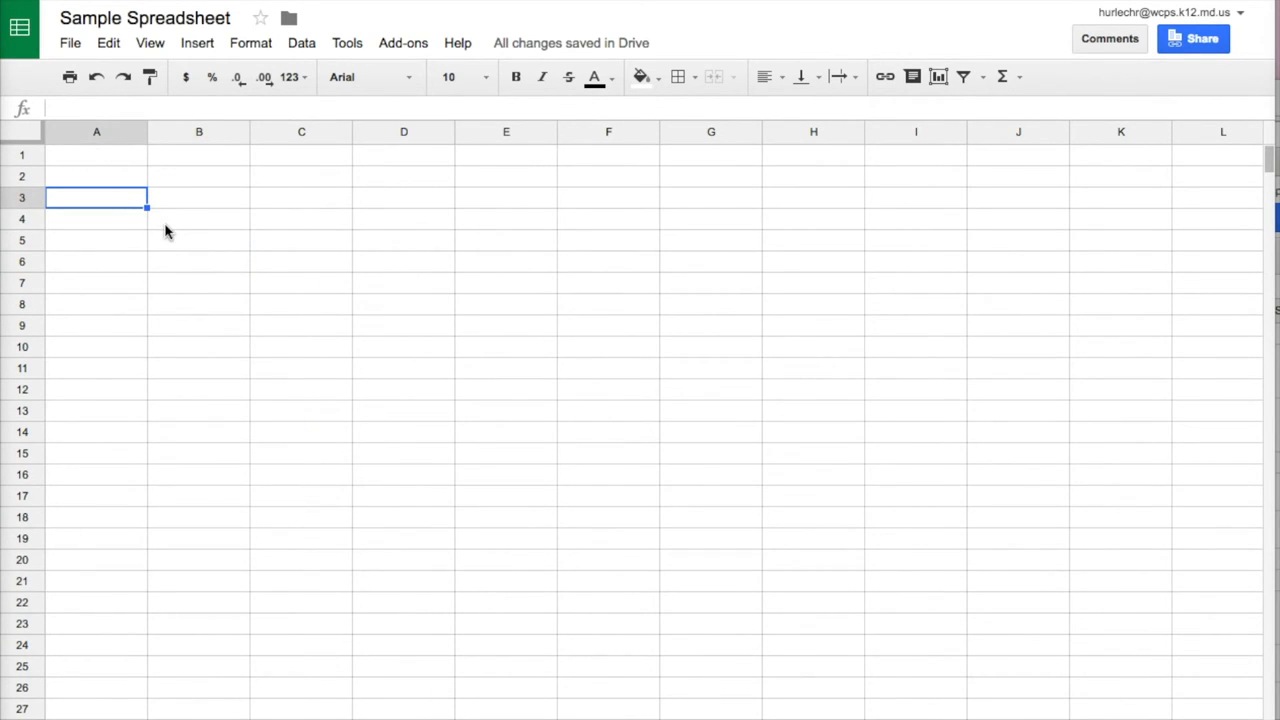
pyautogui.write('green')
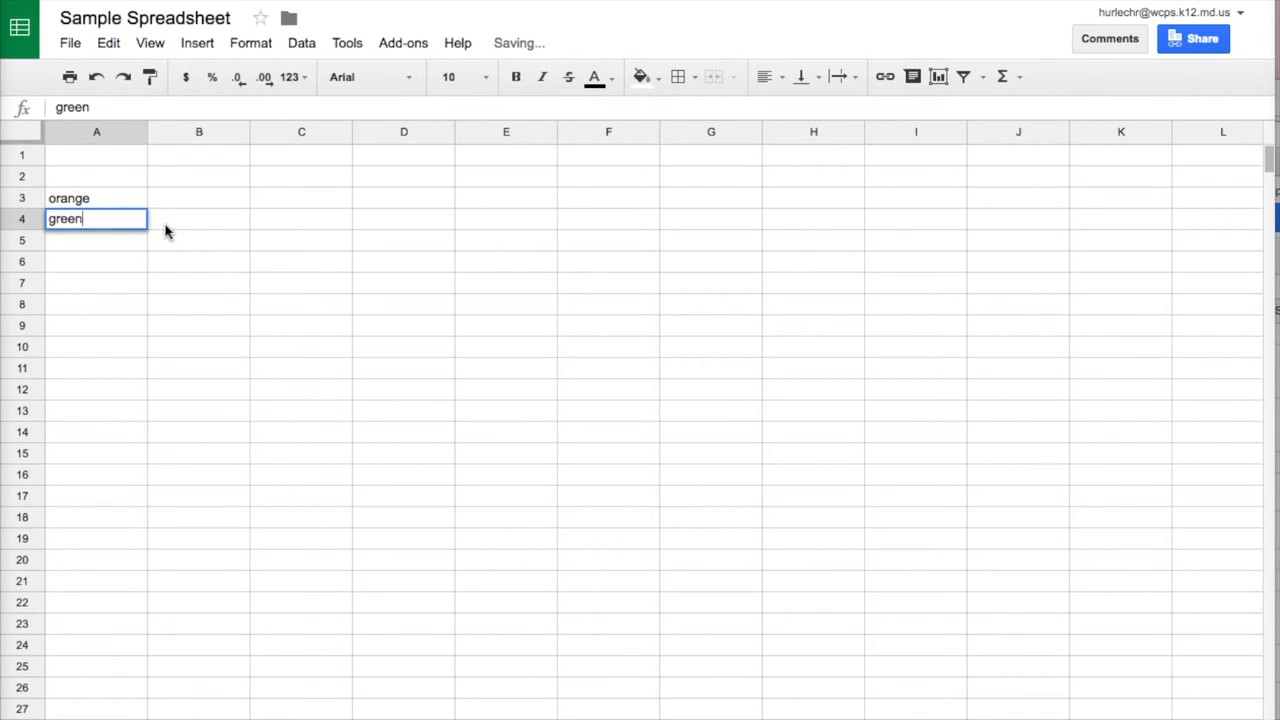
pyautogui.write('yellow')
pyautogui.click(96, 282)
pyautogui.write('blue')
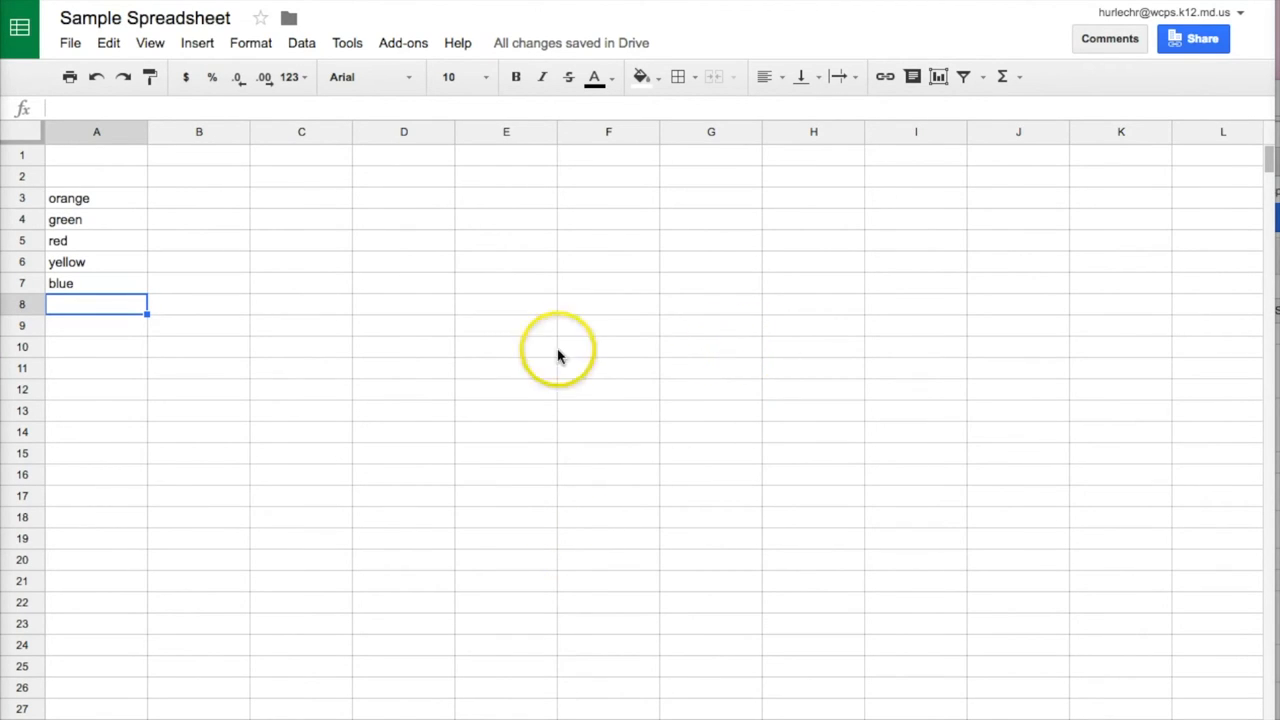
pyautogui.moveTo(688, 444)
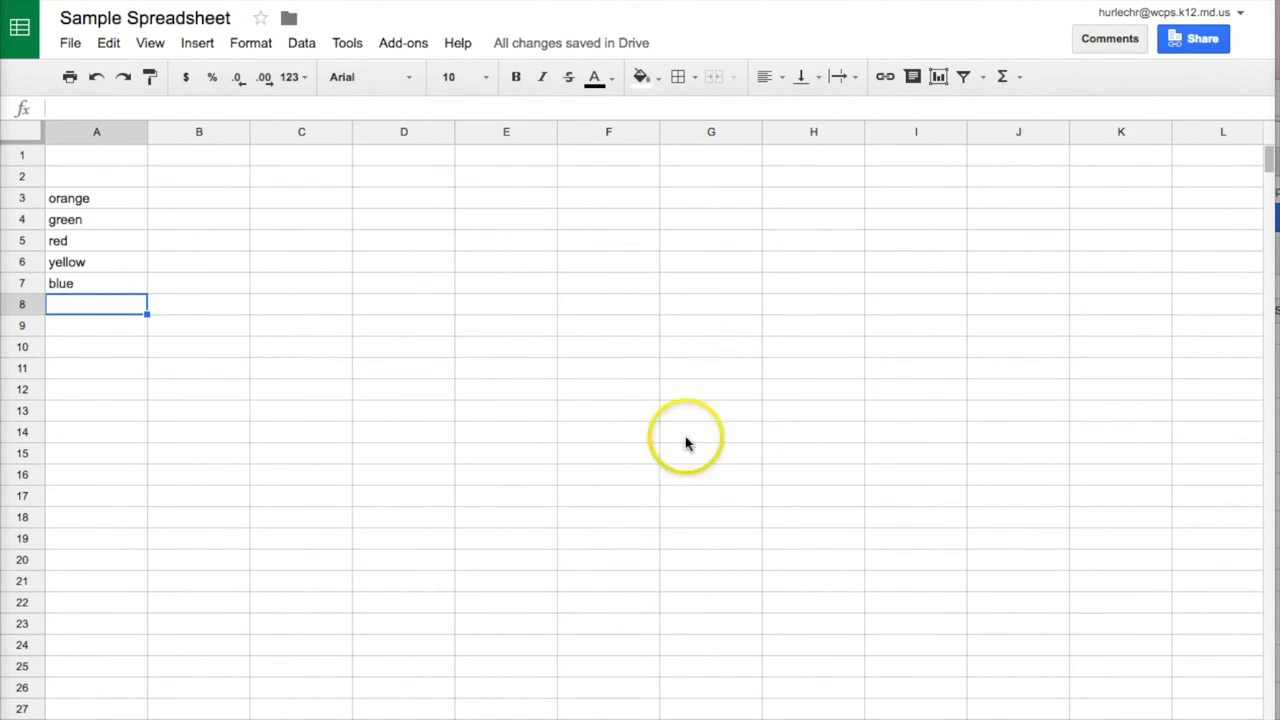
pyautogui.moveTo(728, 216)
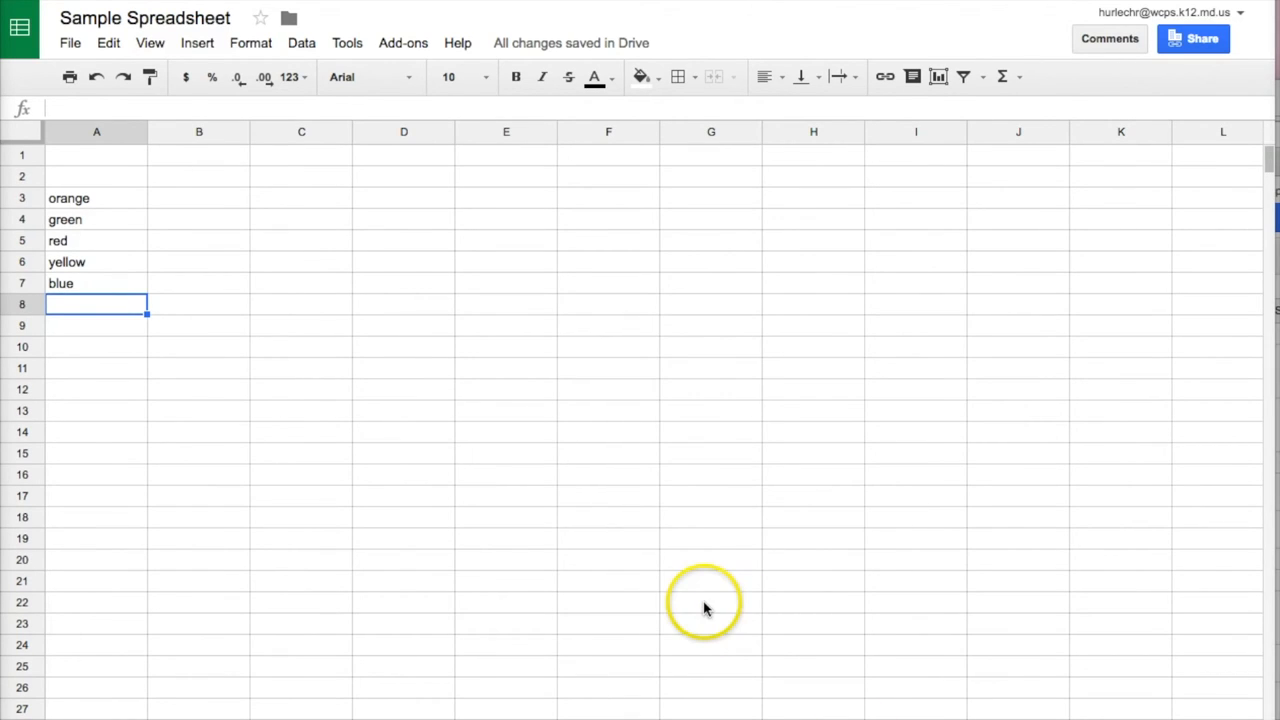
pyautogui.moveTo(616, 520)
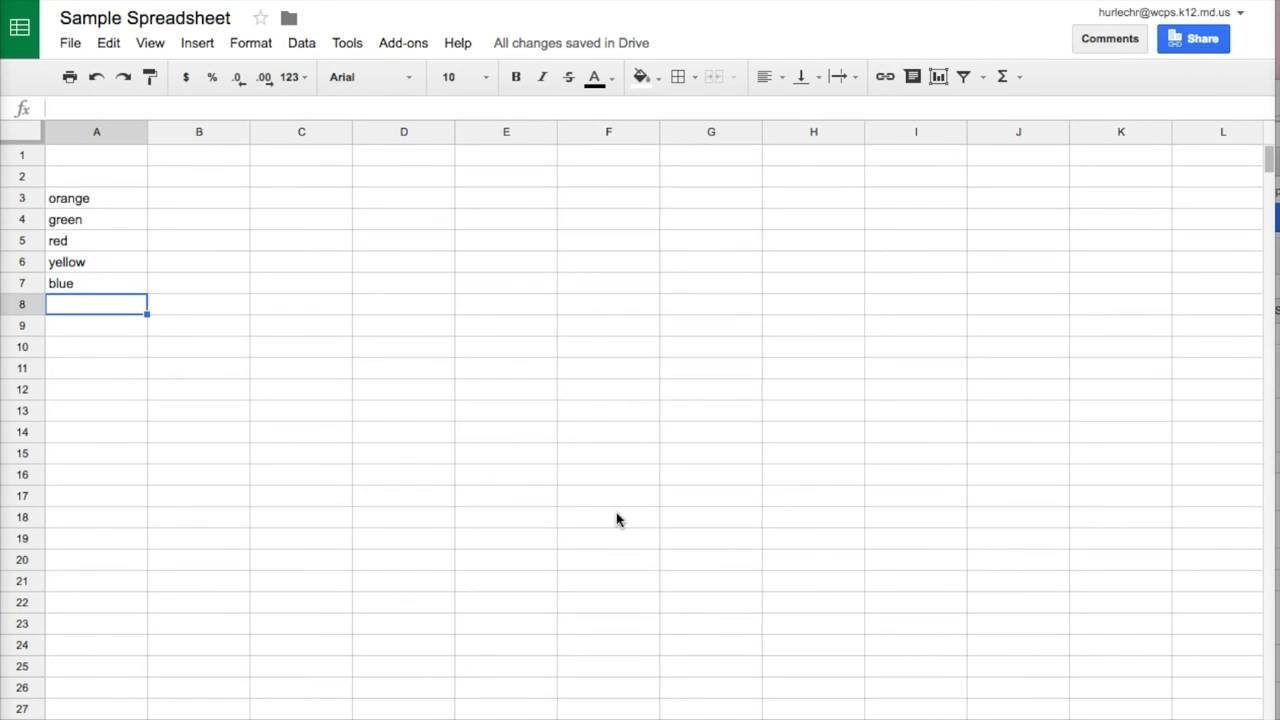
# Search the current sheet with Ctrl+F for 'red' (one match), then 'test' (none)
pyautogui.press('ctrl+f')
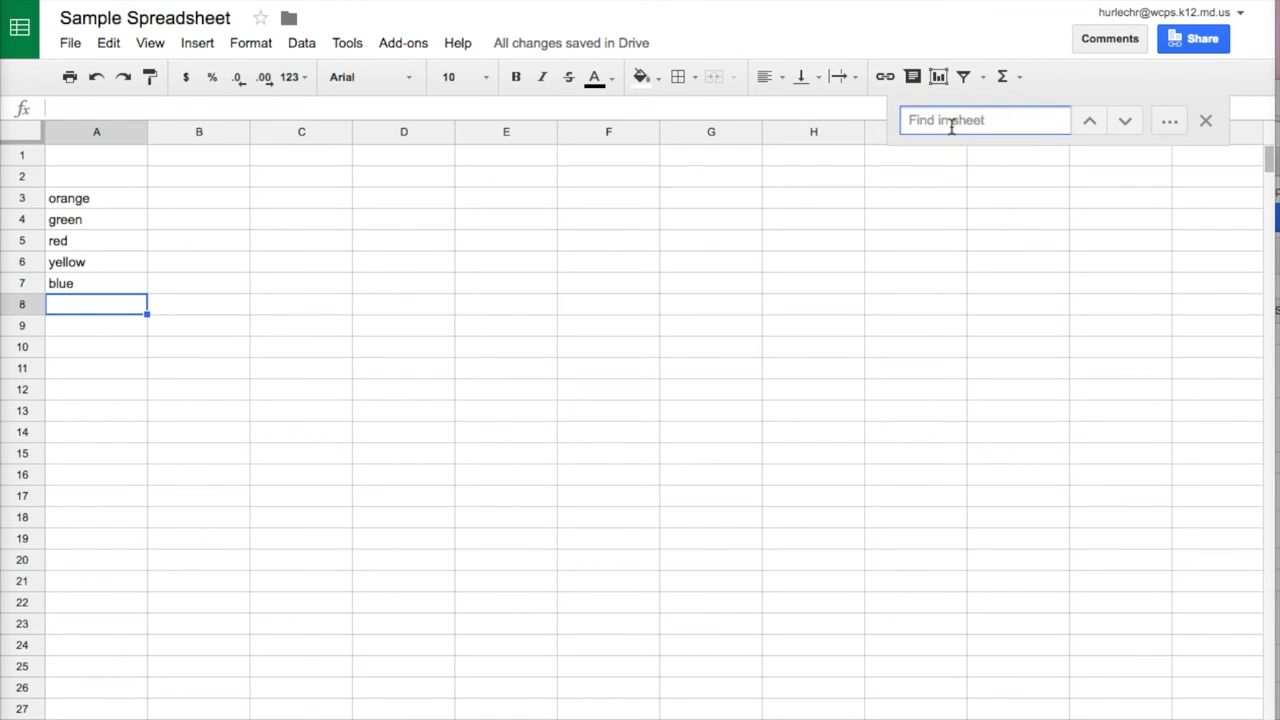
pyautogui.write('red')
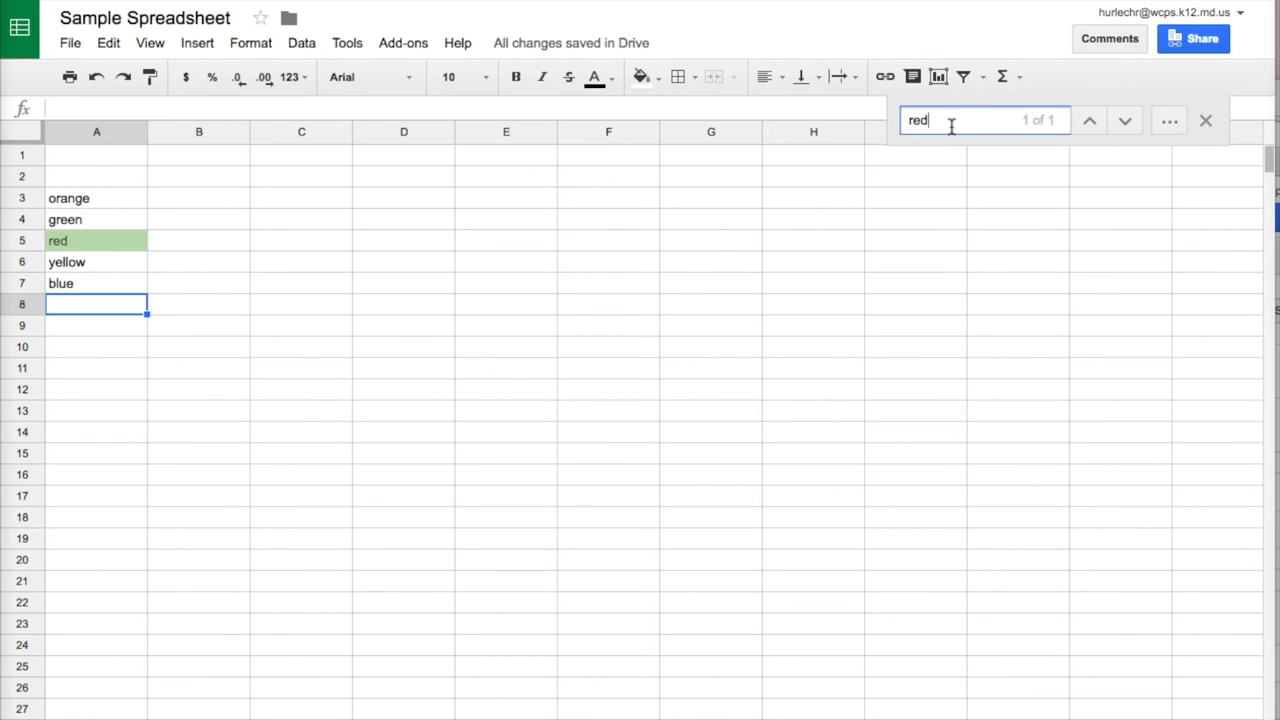
pyautogui.write('test')
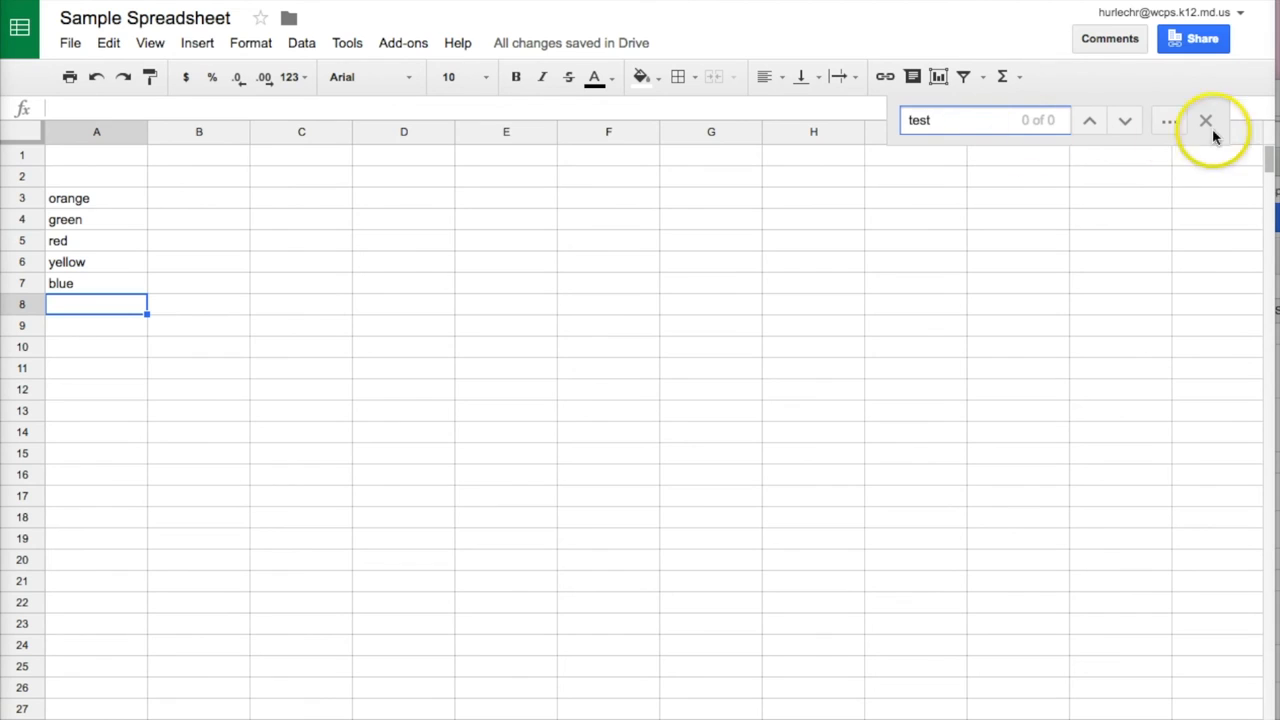
pyautogui.moveTo(1168, 120)
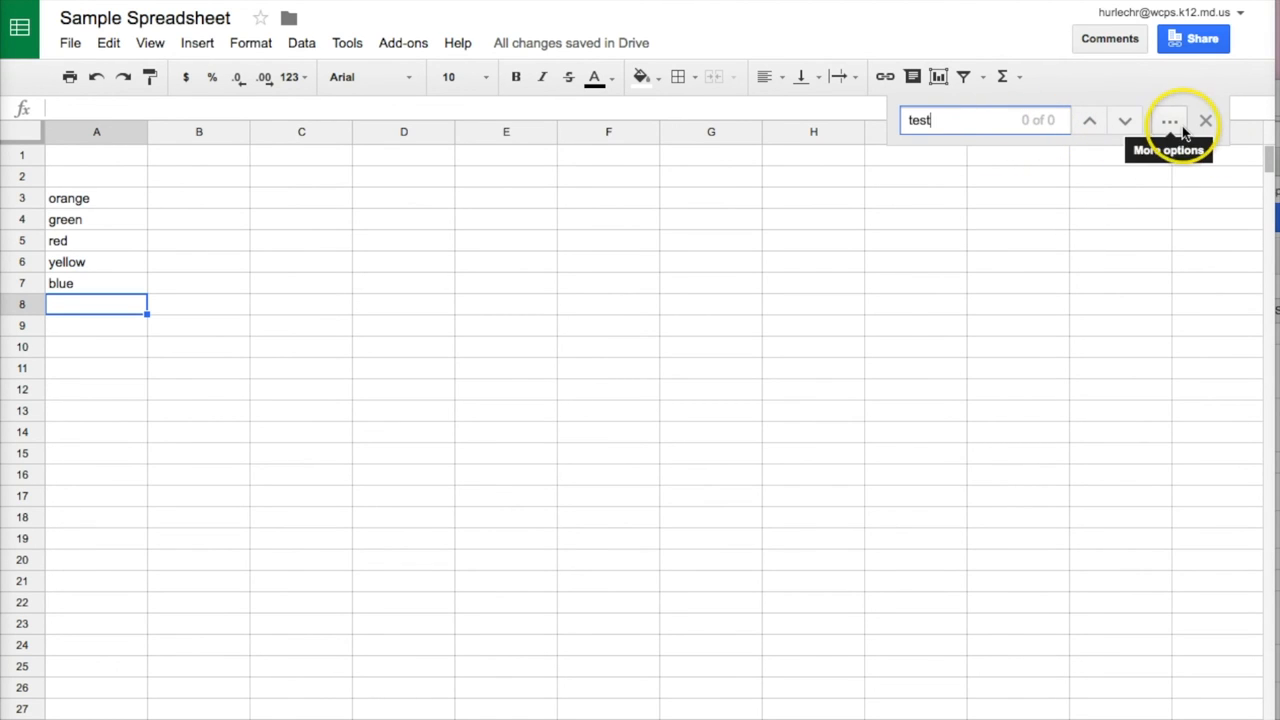
# Search all sheets for 'test' in Find and replace, then clear it and close the dialog
pyautogui.click(1168, 120)
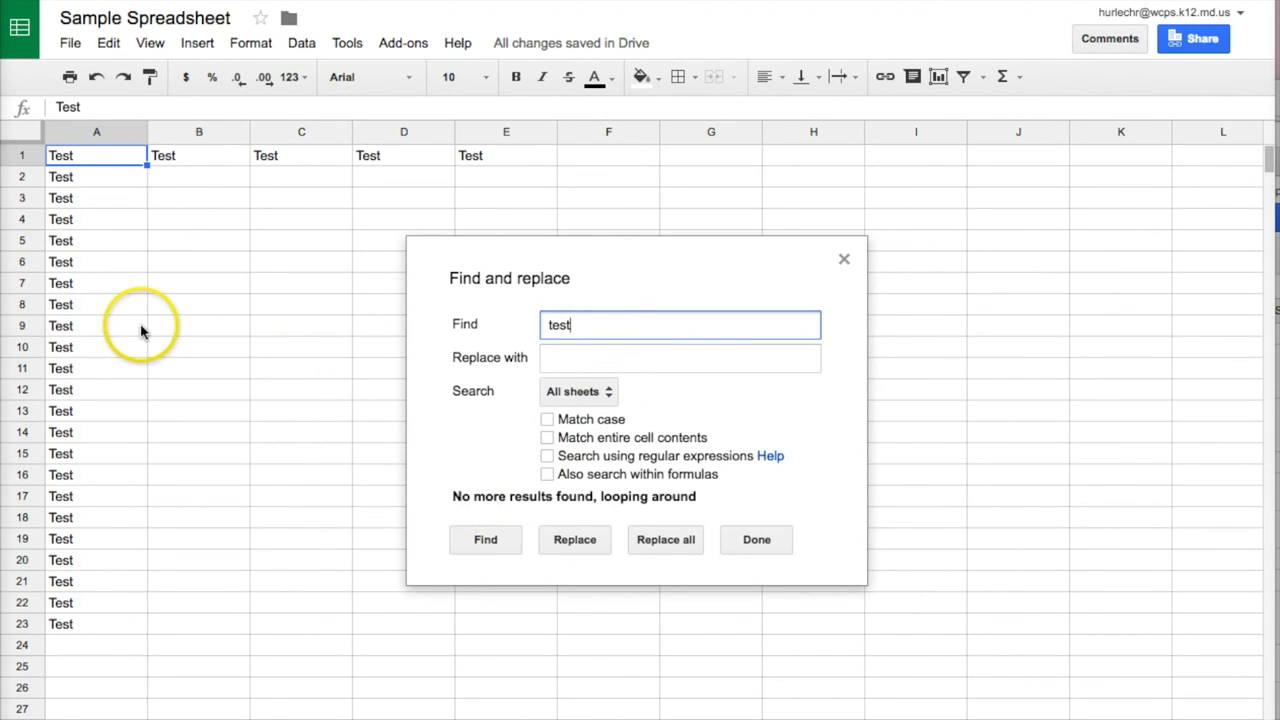
pyautogui.doubleClick(558, 324)
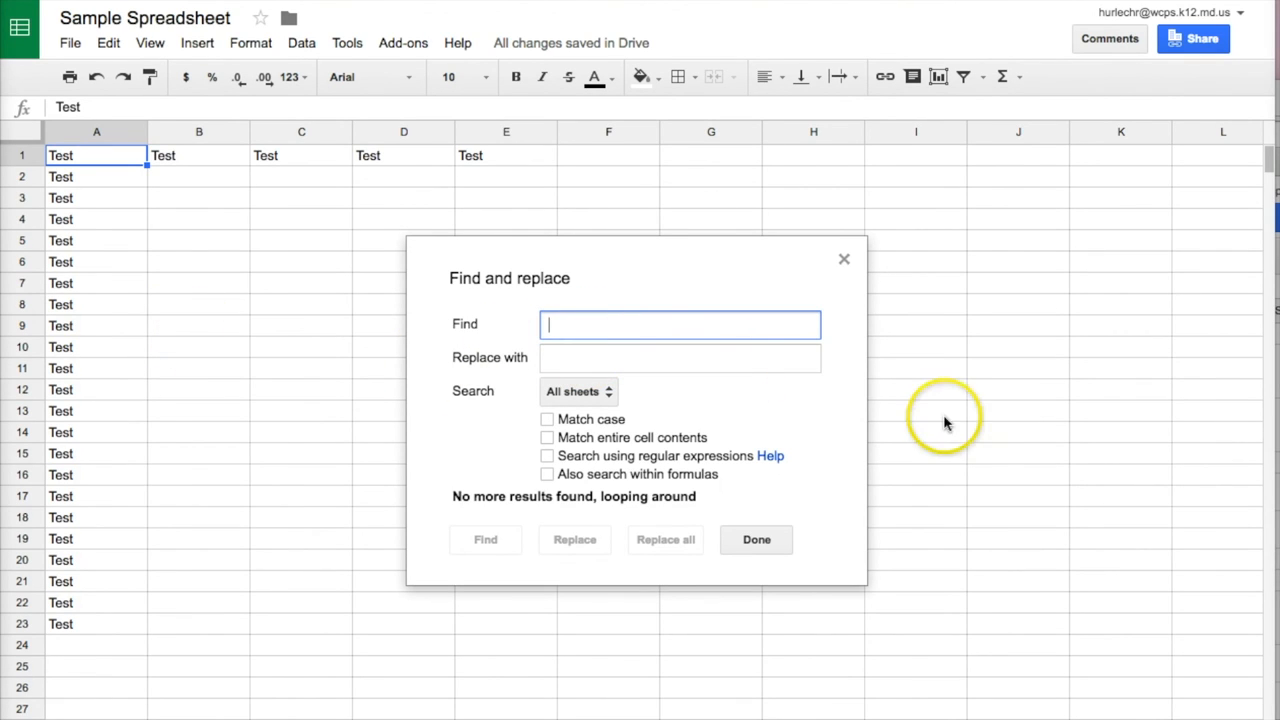
pyautogui.moveTo(976, 408)
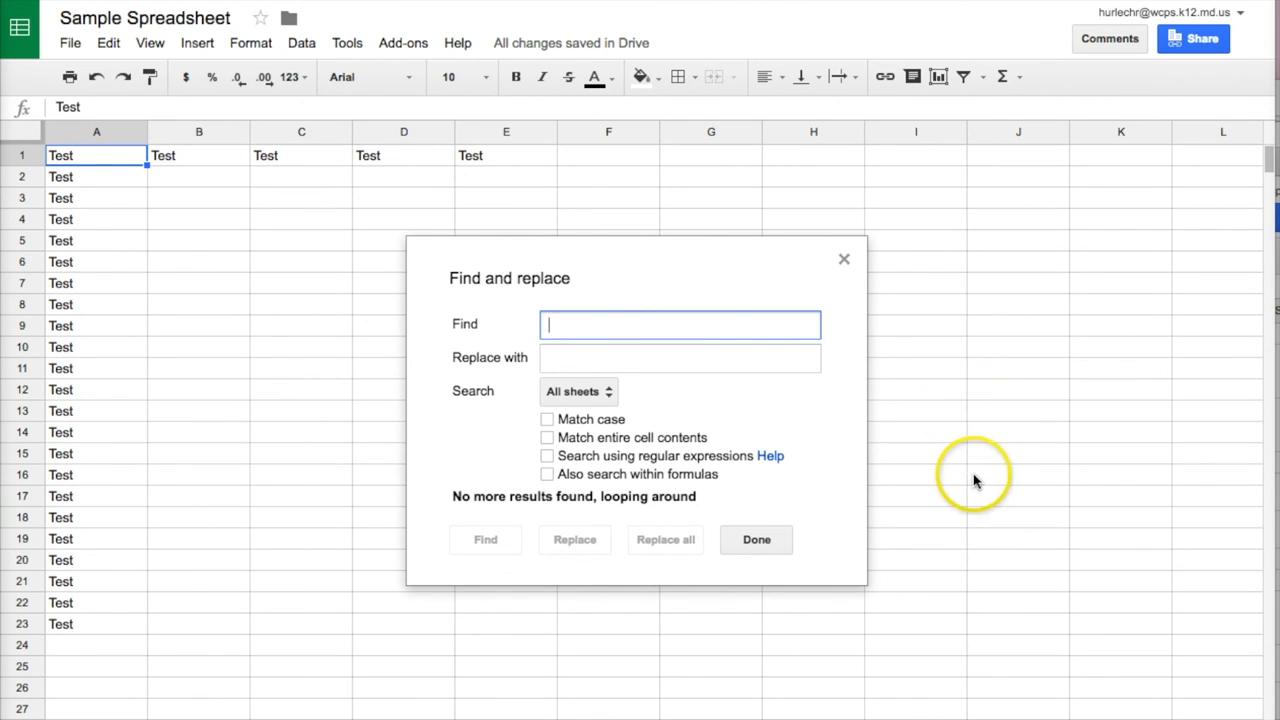
pyautogui.click(756, 540)
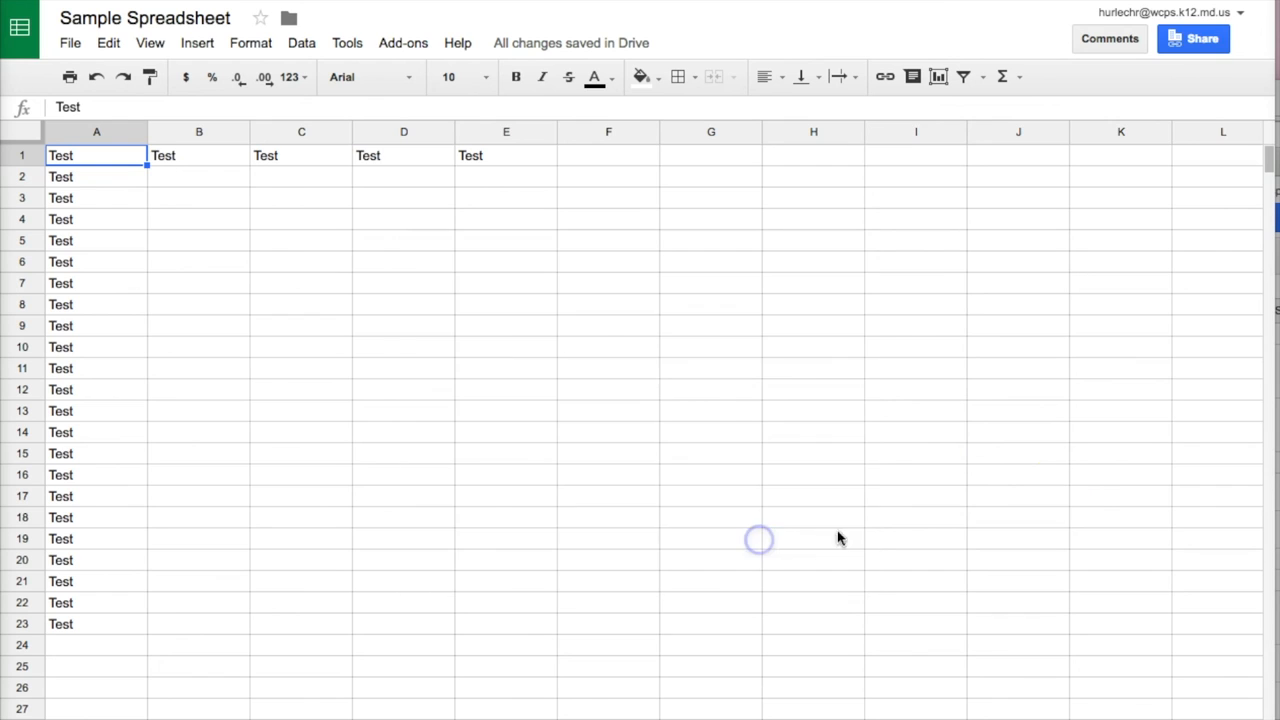